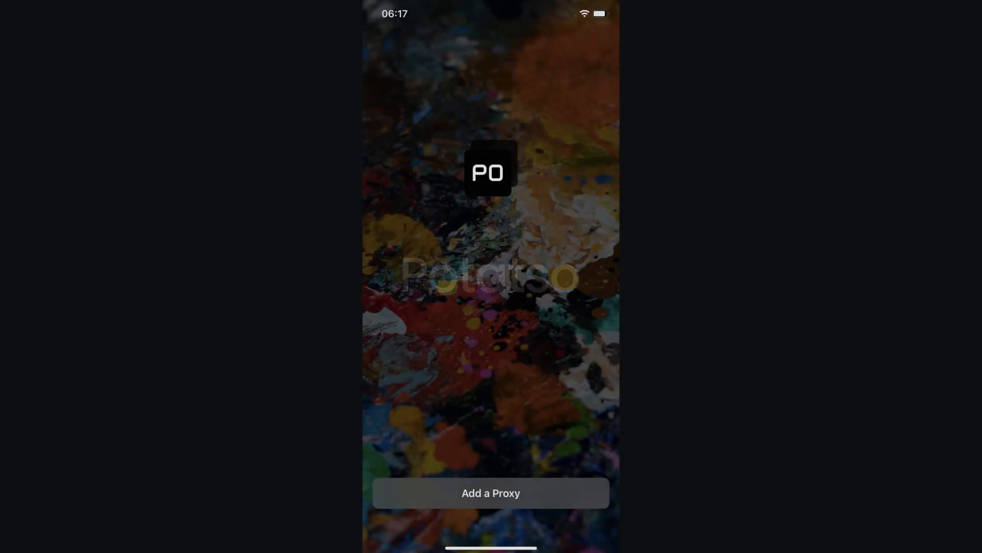
# Step: Reach the Mobile residential proxies page and start creating a new proxy user
pyautogui.click(490, 492)
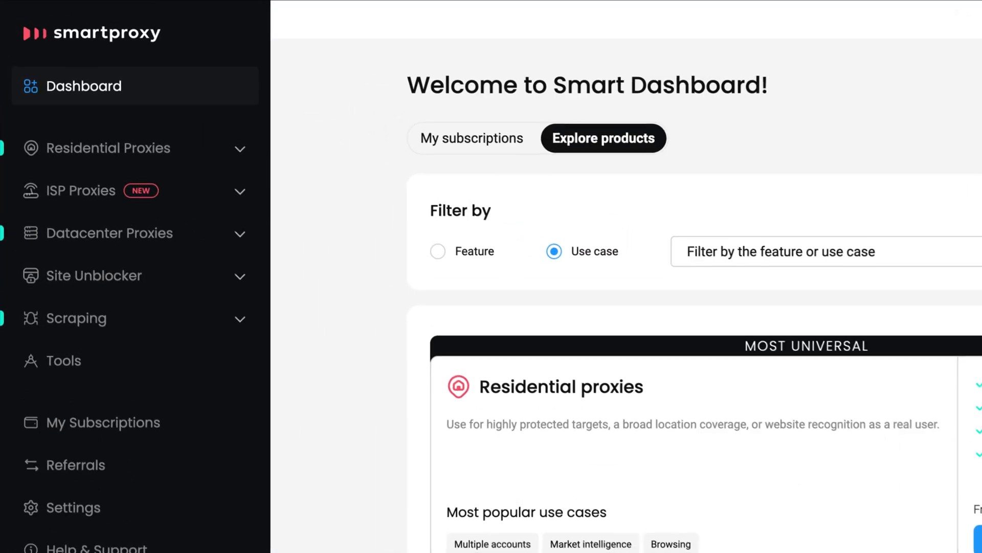
pyautogui.click(108, 147)
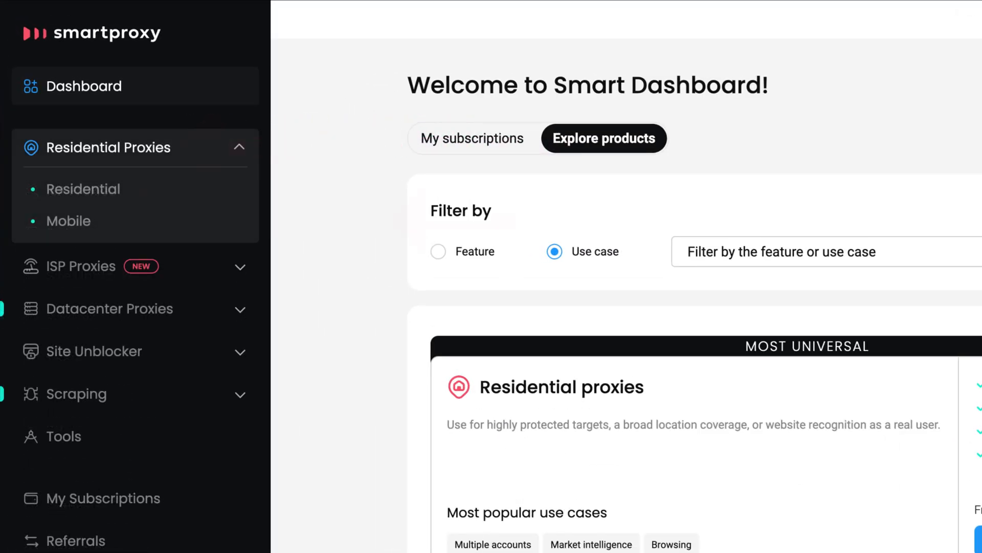
pyautogui.click(69, 220)
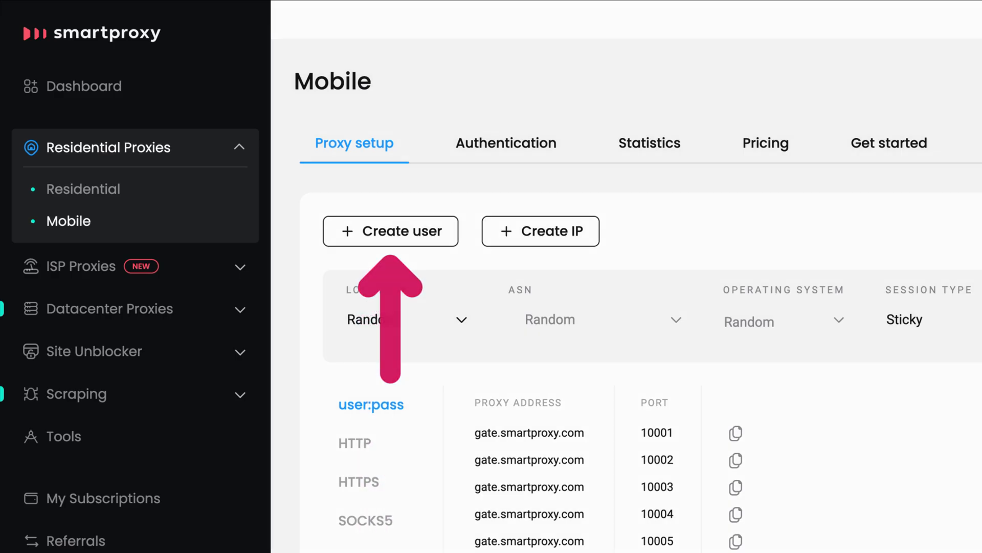
pyautogui.click(390, 230)
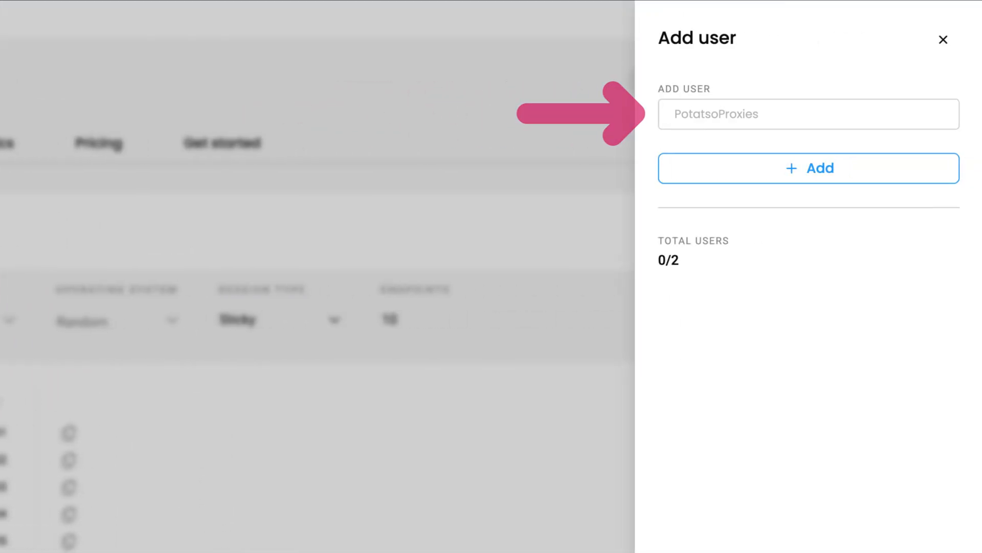
# Step: Add the PotatsoProxies user, giving ten gate.smartproxy.com endpoints
pyautogui.click(942, 40)
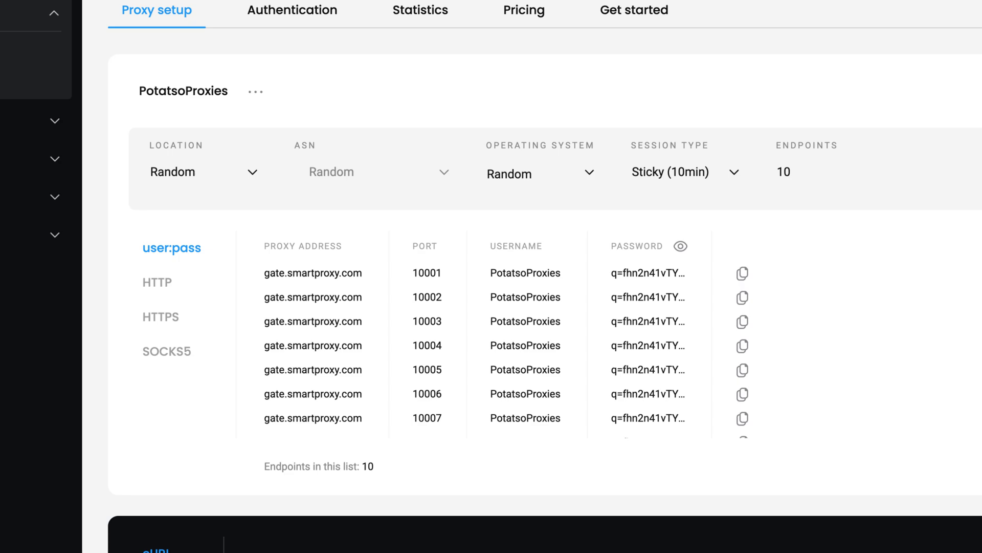
pyautogui.click(681, 246)
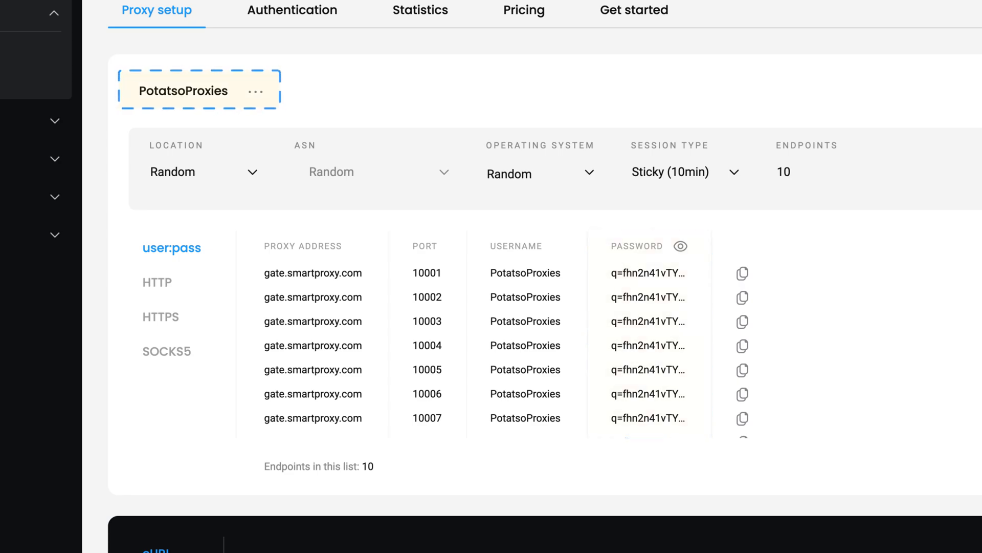
# Step: Review location, operating system and session options, keeping random defaults and sticky 10-minute sessions
pyautogui.click(201, 172)
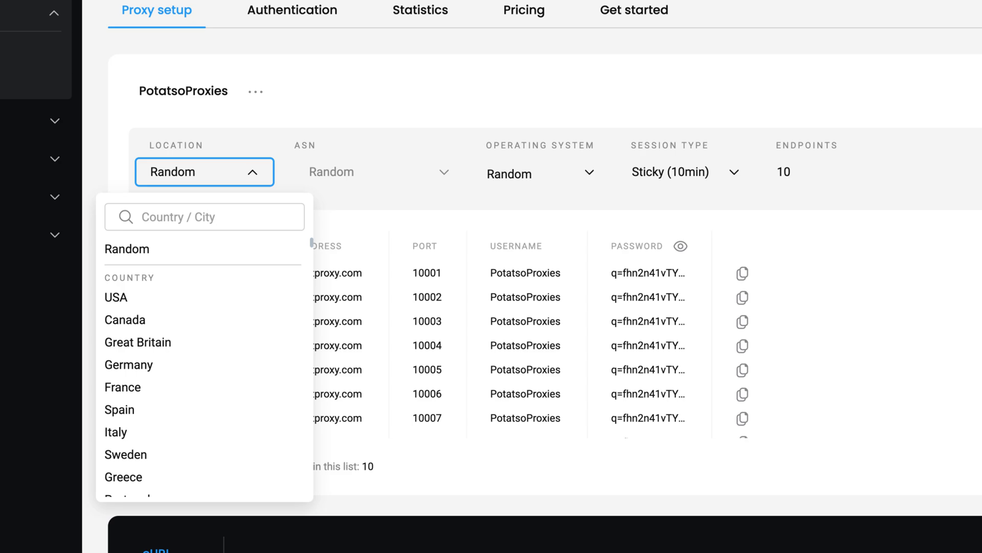
pyautogui.click(541, 172)
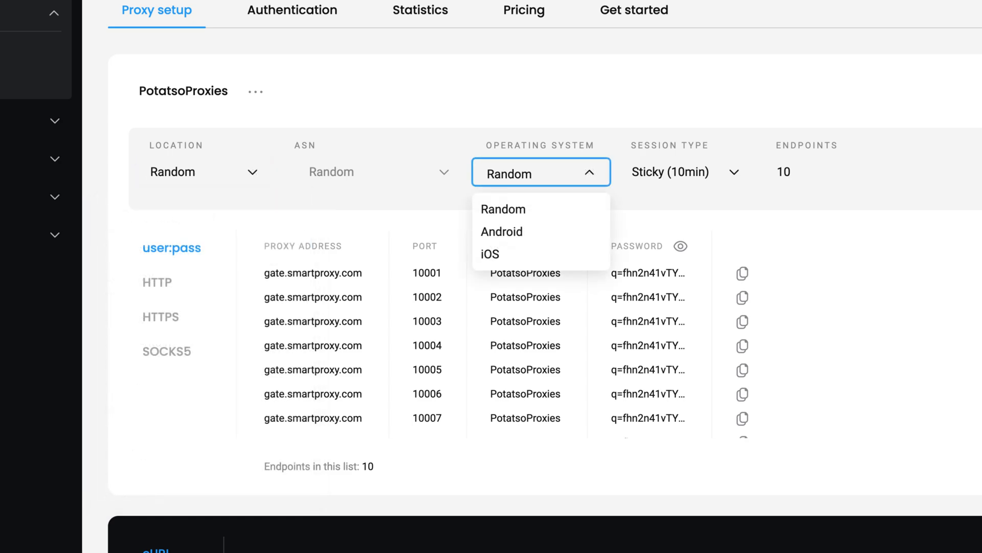
pyautogui.click(684, 172)
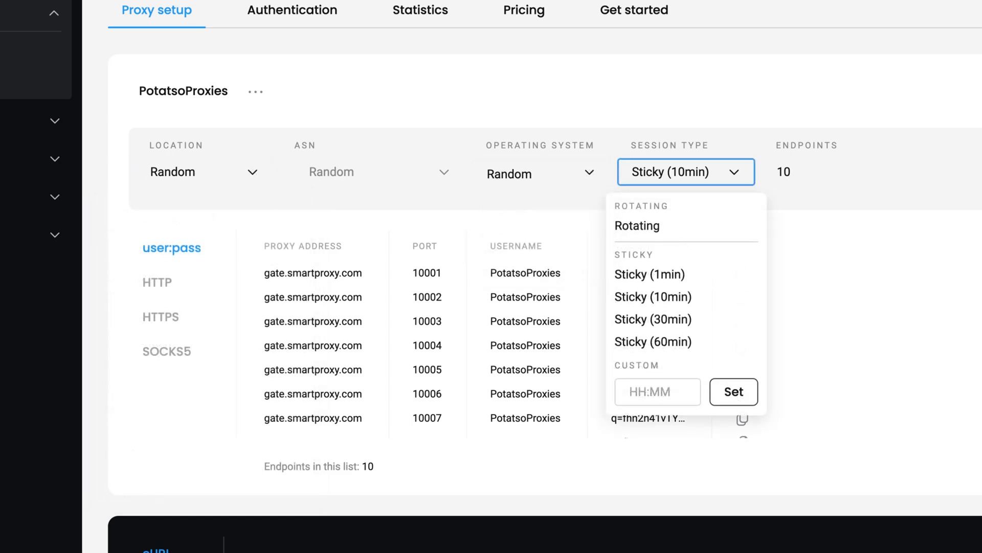
pyautogui.click(654, 297)
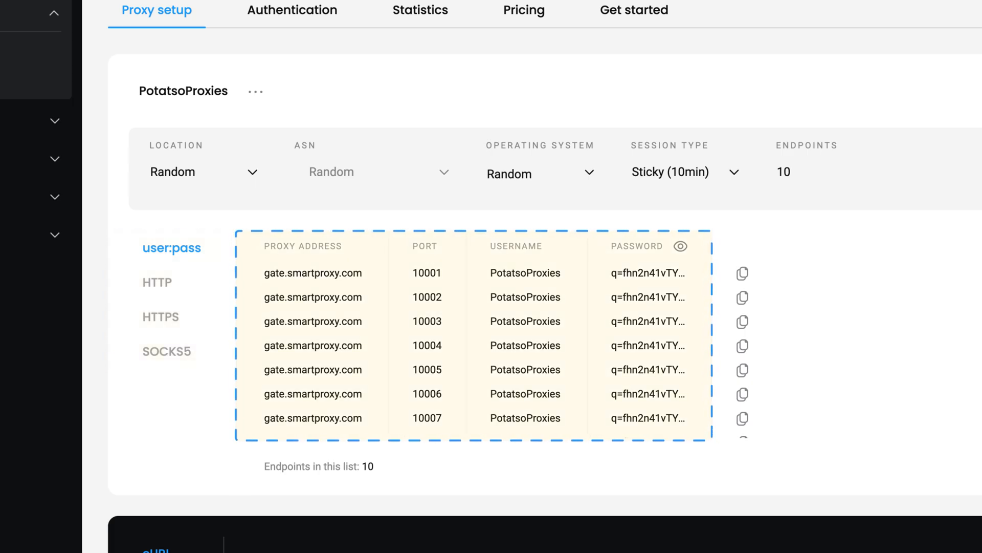
pyautogui.moveTo(743, 272)
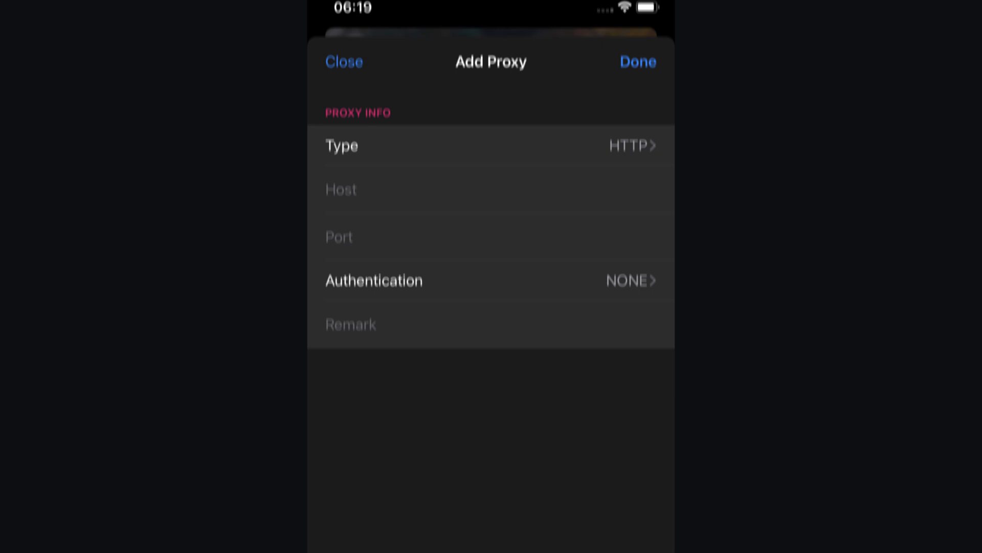
# Step: Save an HTTP proxy for gate.smartproxy.com port 10001 with PotatsoProxies password authentication
pyautogui.write('gate.smartproxy.com')
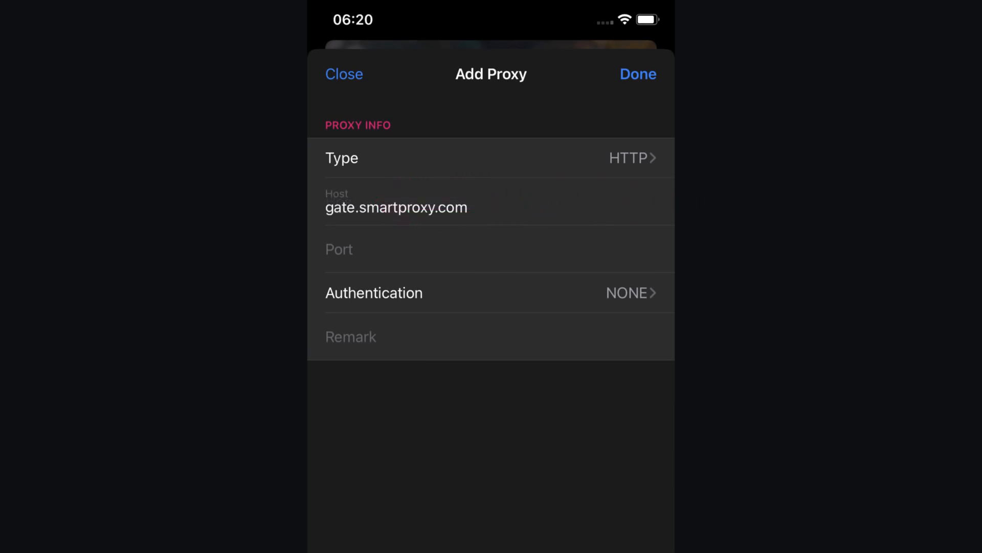
pyautogui.write('10001')
pyautogui.write('PotatsoProxies')
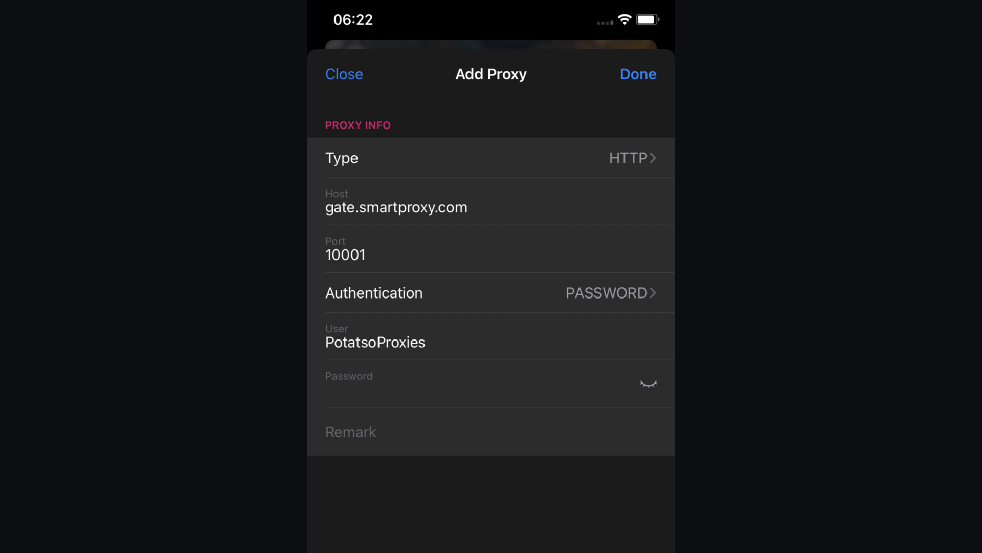
pyautogui.click(637, 74)
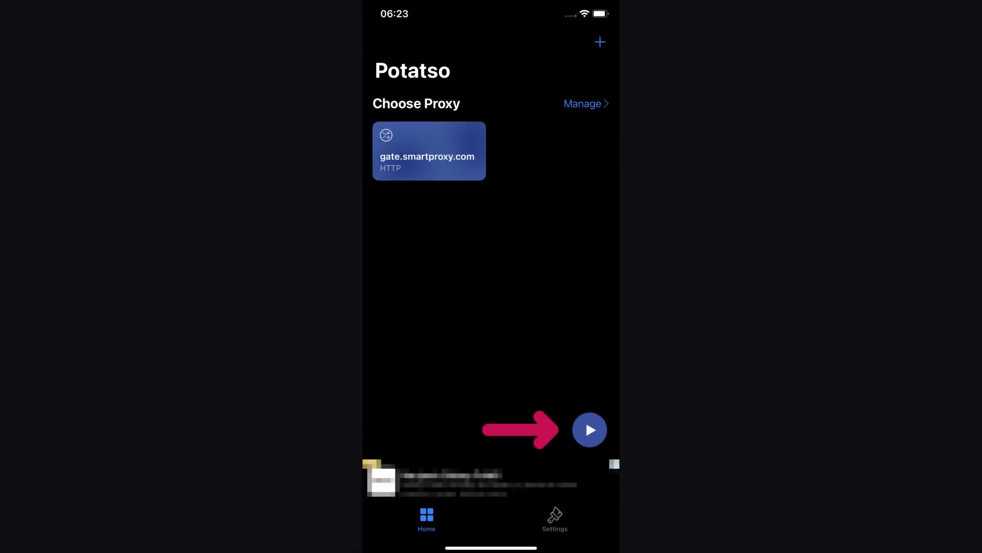
# Step: Start the proxy connection and allow the VPN configuration so it becomes active
pyautogui.click(589, 429)
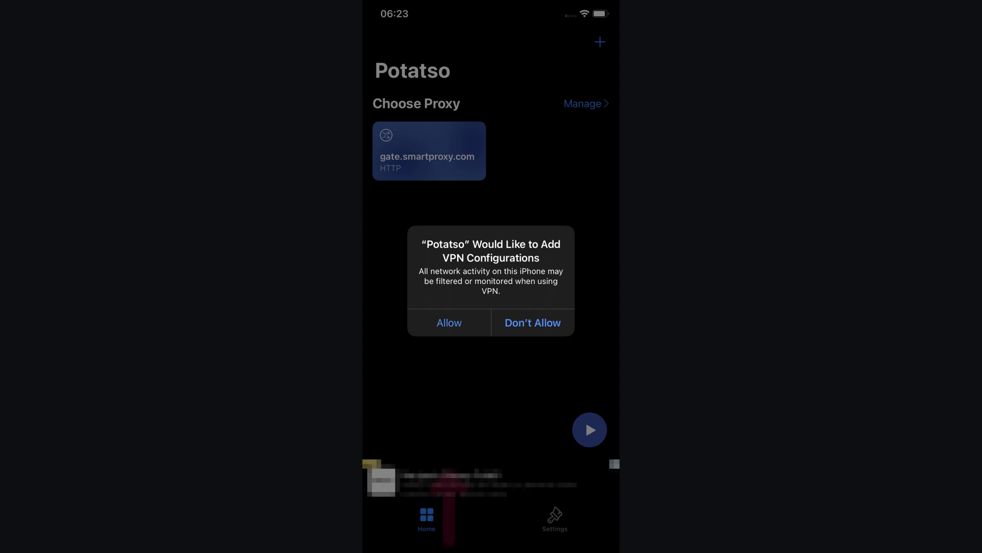
pyautogui.click(448, 322)
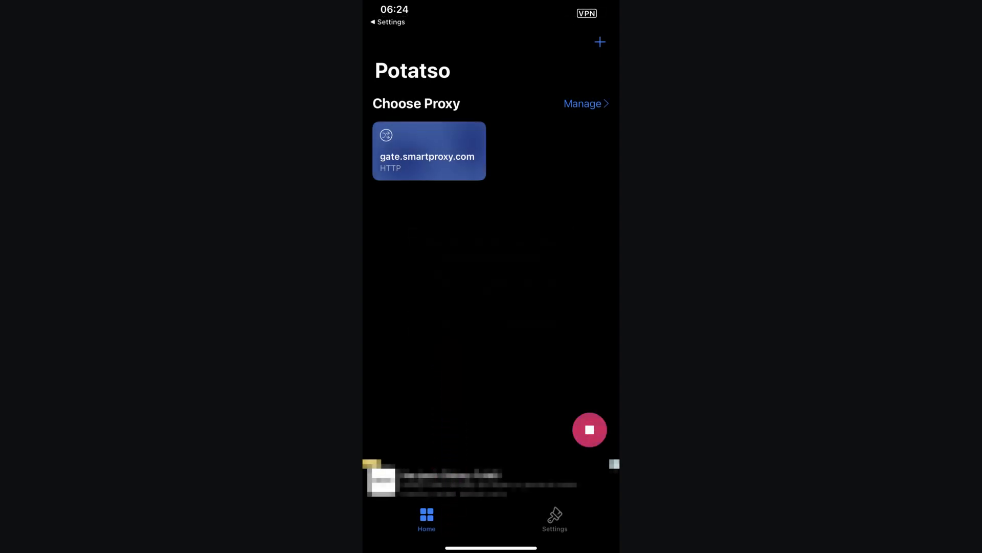